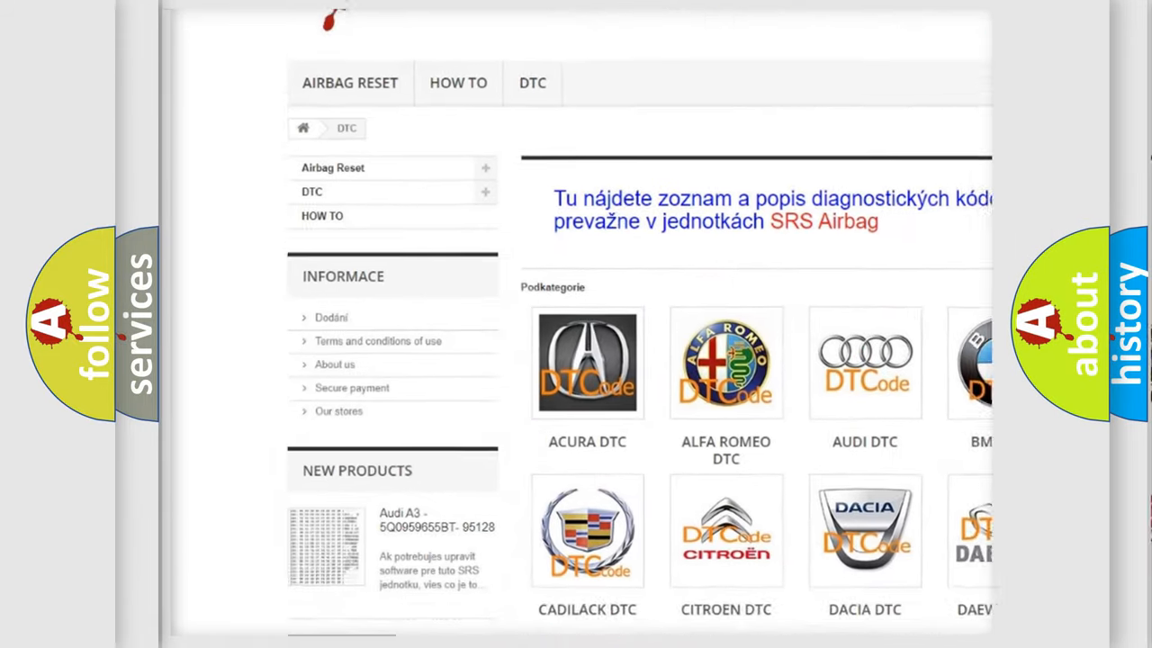
scroll(down, 3)
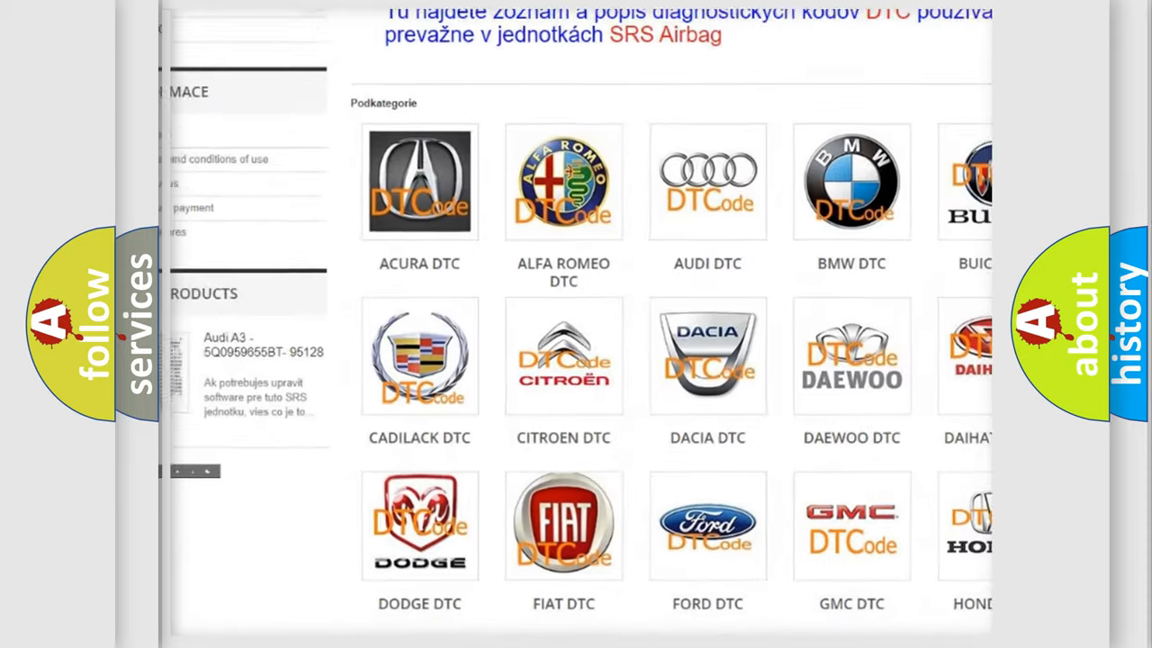